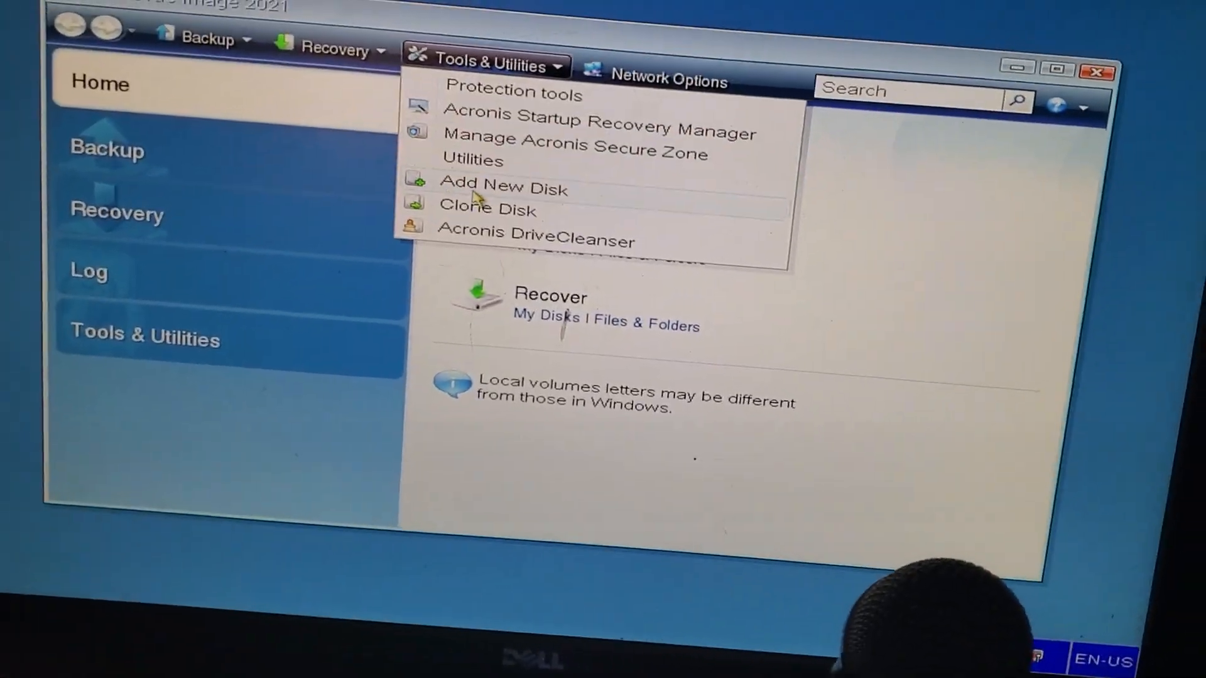
mouse_move(488, 210)
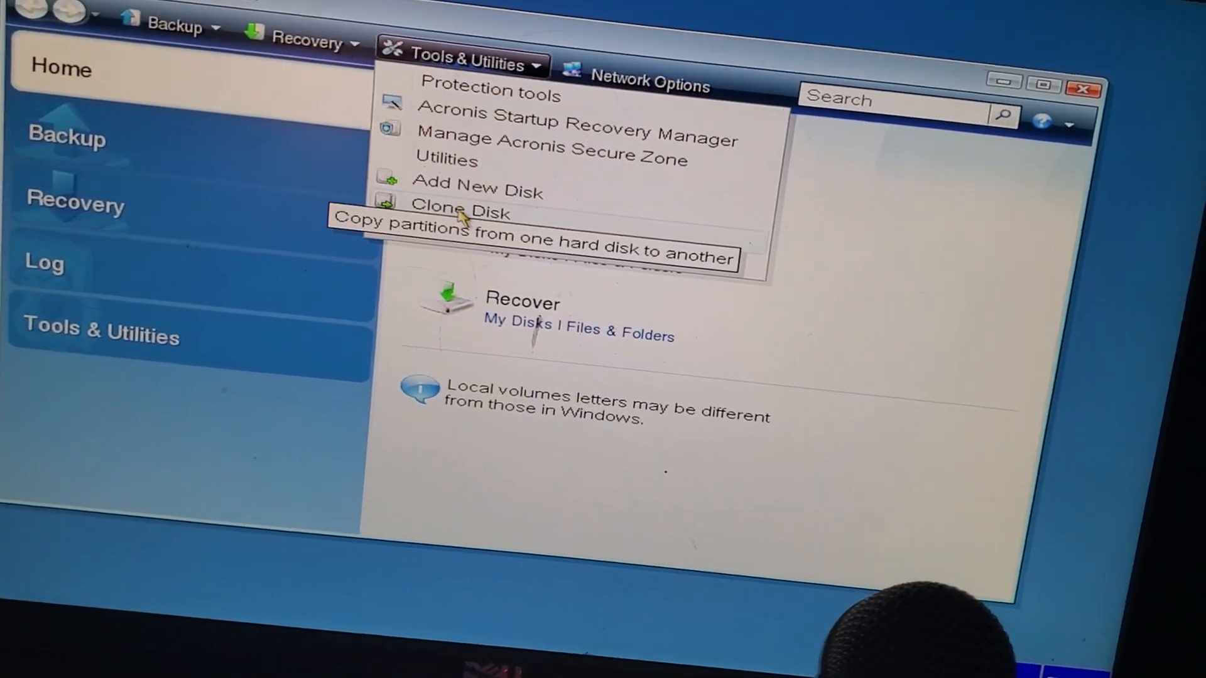
Launch the Clone Disk wizard from Tools & Utilities and continue with Automatic clone mode
click(460, 214)
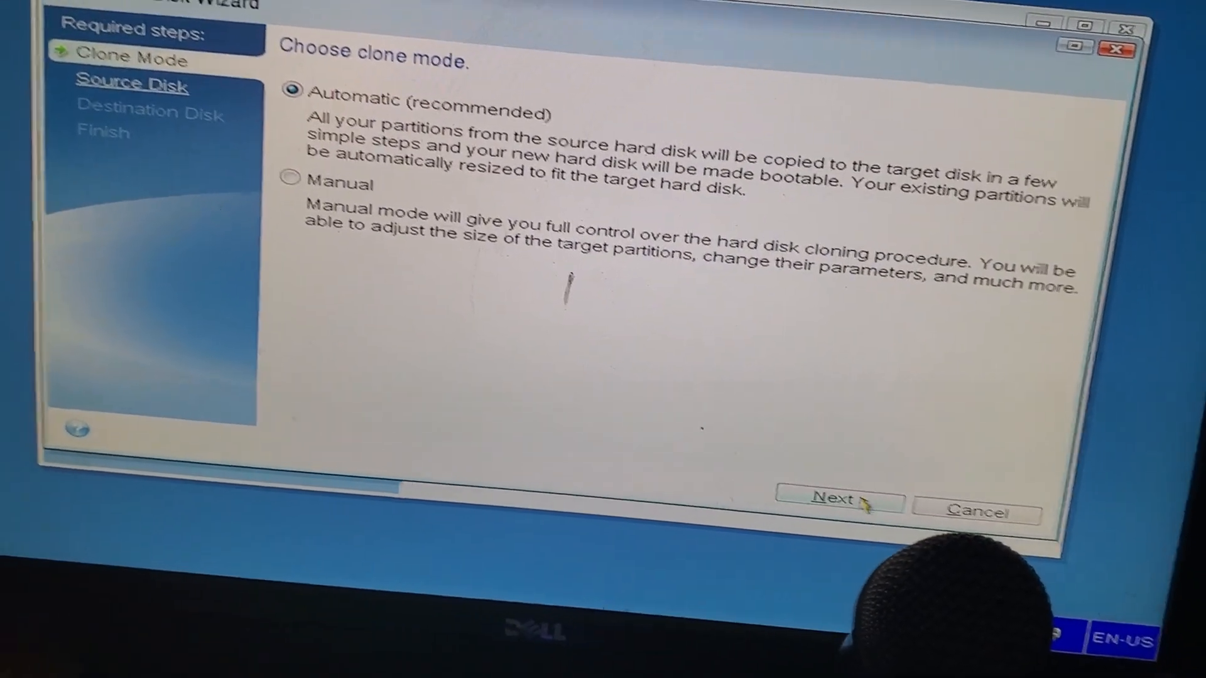
click(838, 498)
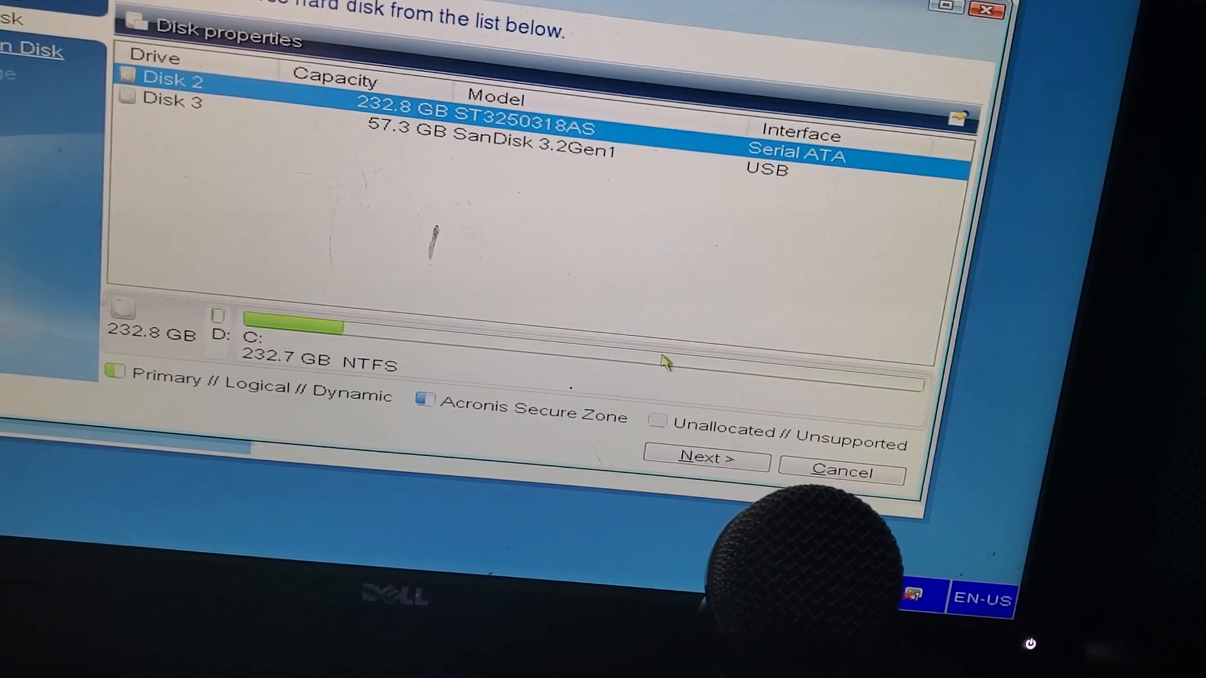
Accept the 232.8 GB Seagate ST3250318AS as source and proceed to the destination disk list
click(702, 457)
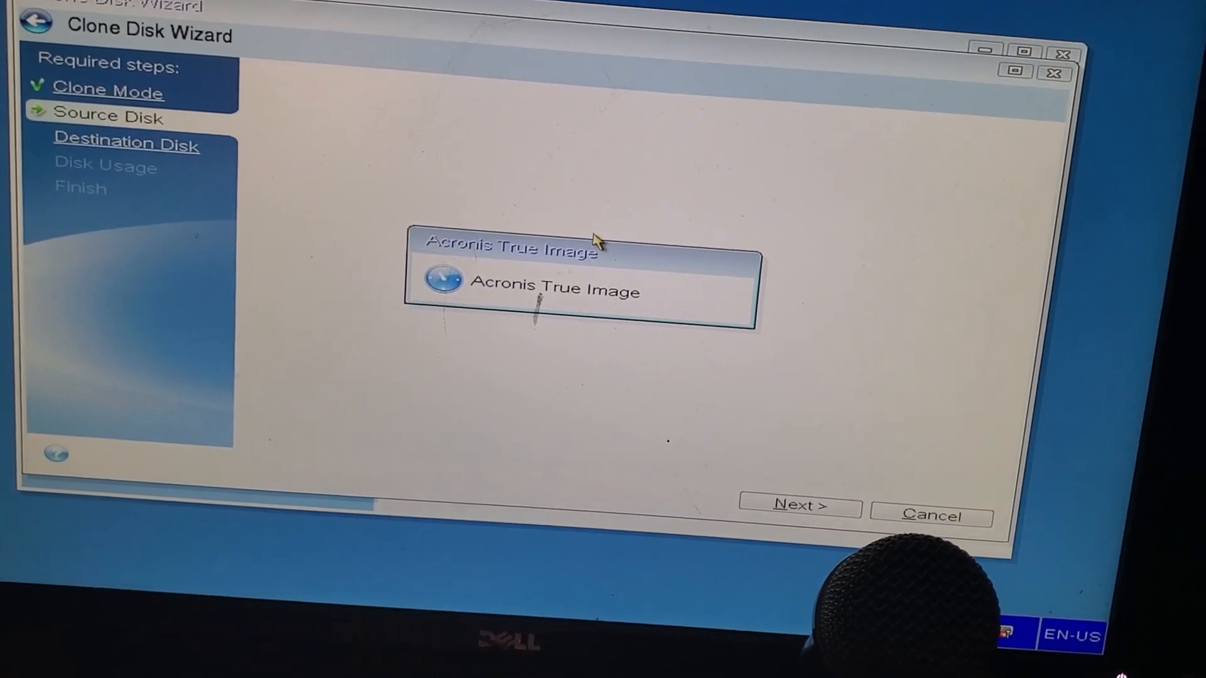
click(798, 505)
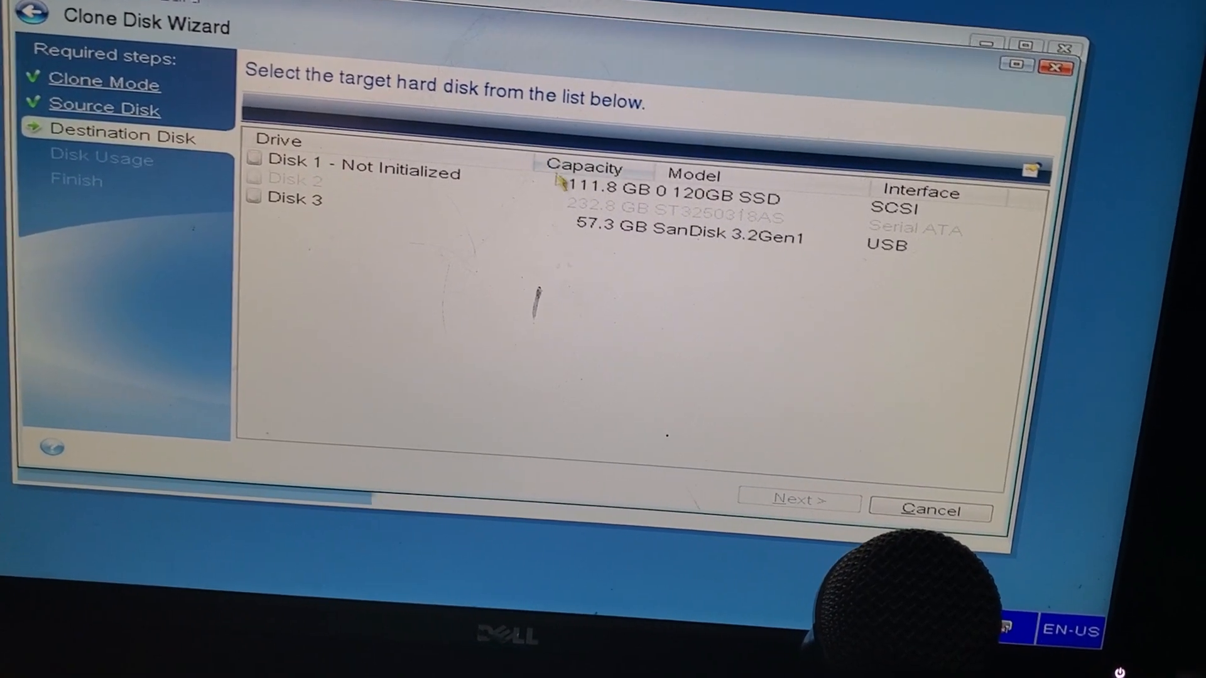
Choose Disk 1 (120GB SSD) as destination, to replace a disk on this machine, reaching the Summary
click(361, 145)
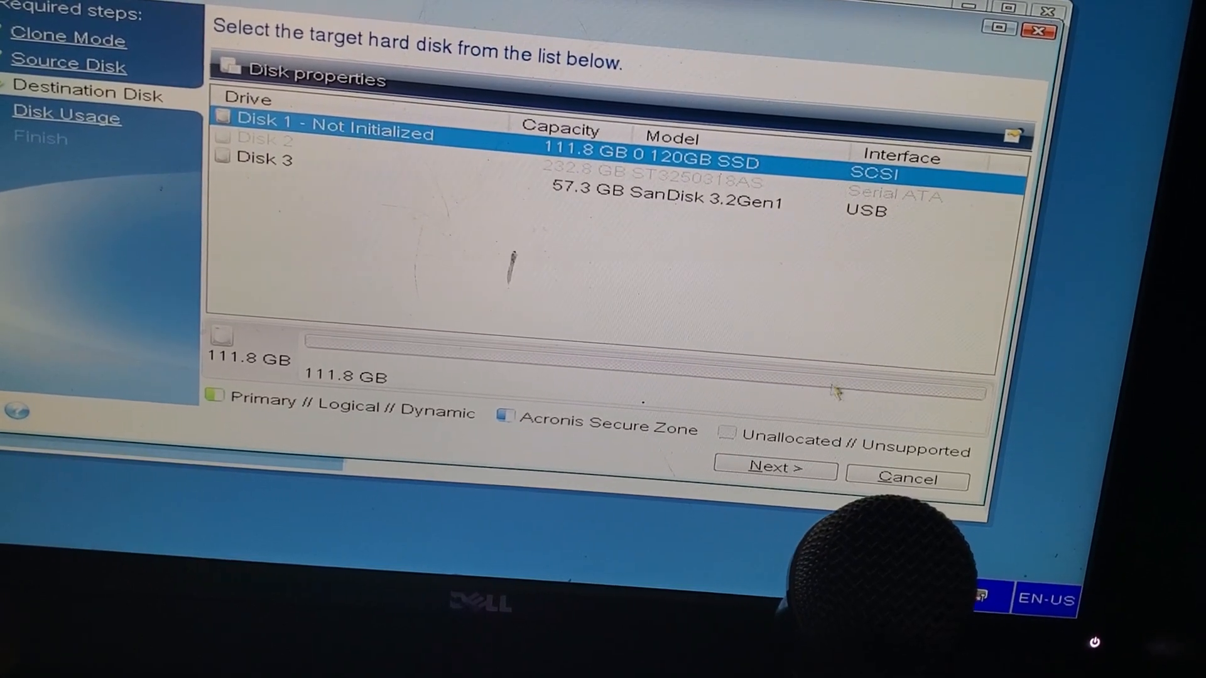
click(773, 469)
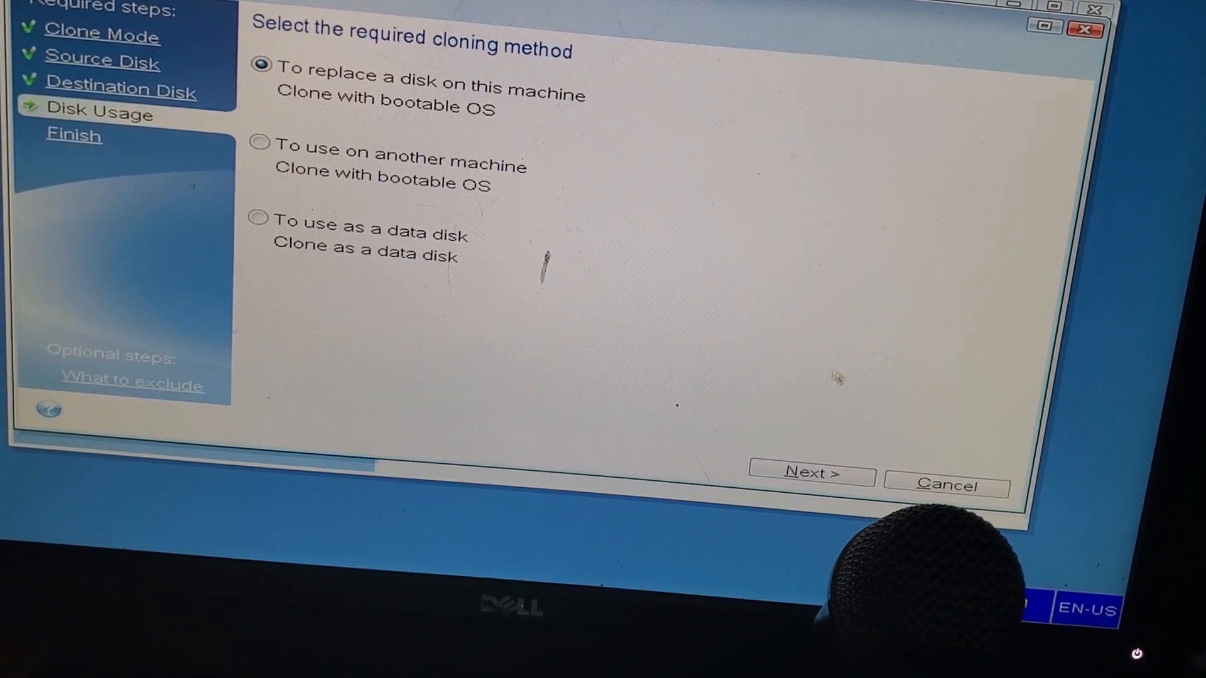
click(810, 472)
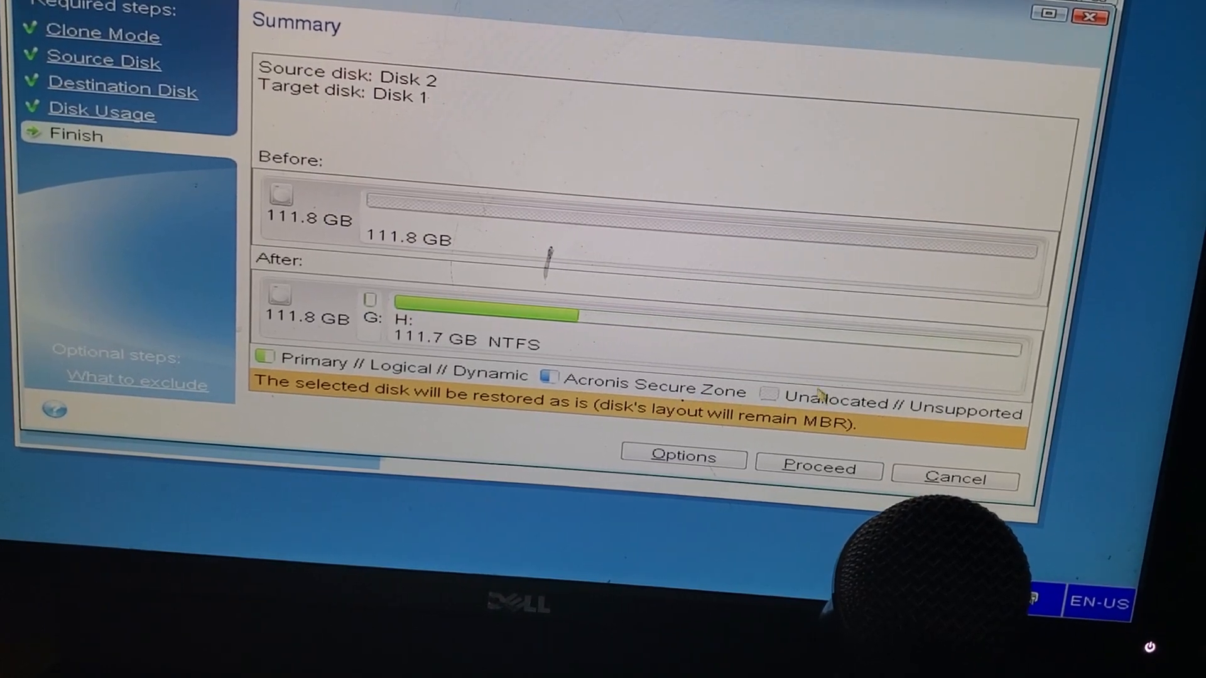
click(818, 468)
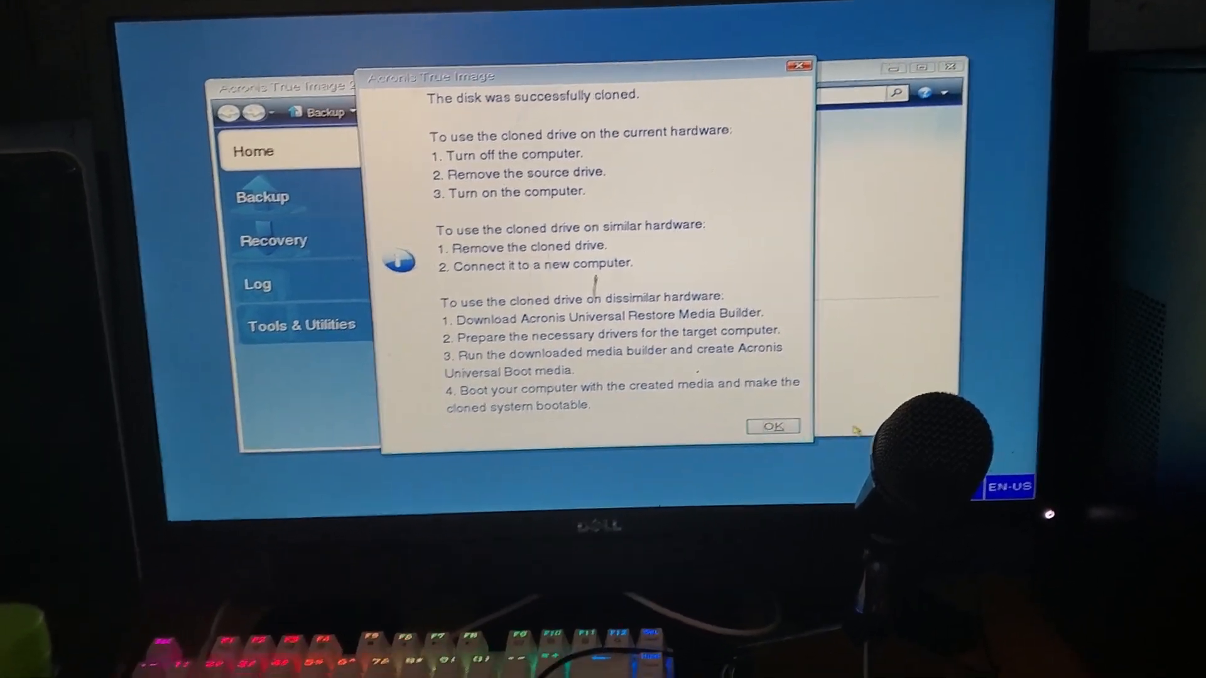
Acknowledge the 'The disk was successfully cloned' message with OK
click(773, 426)
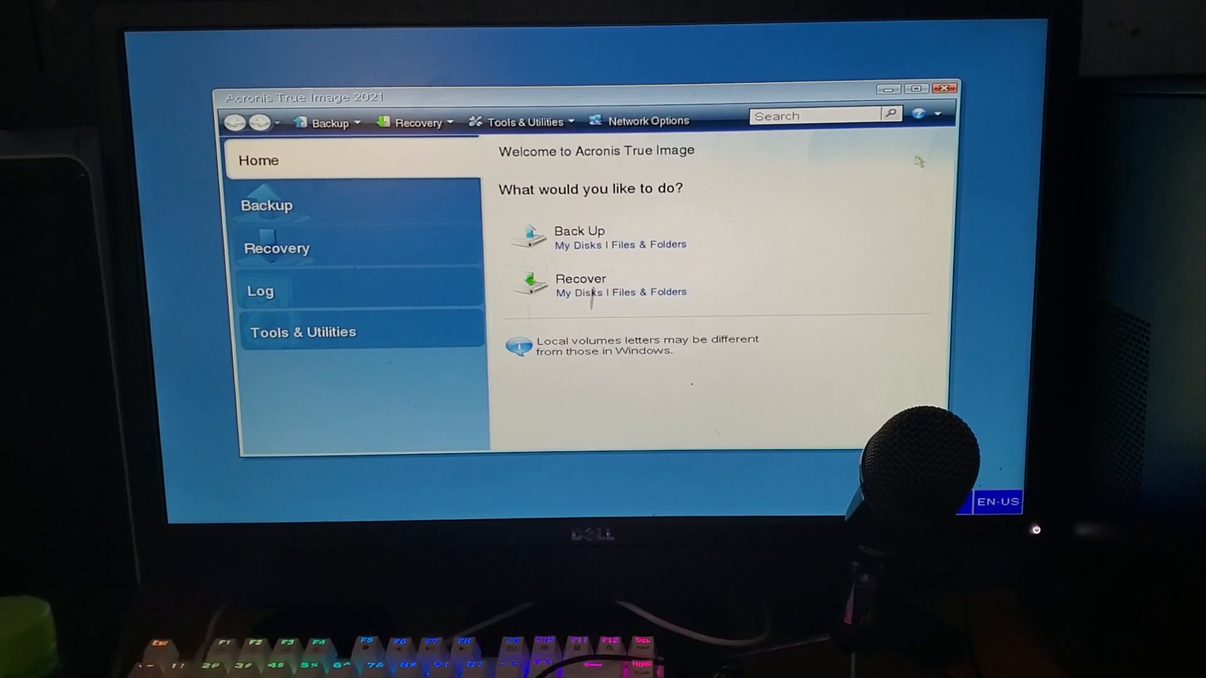